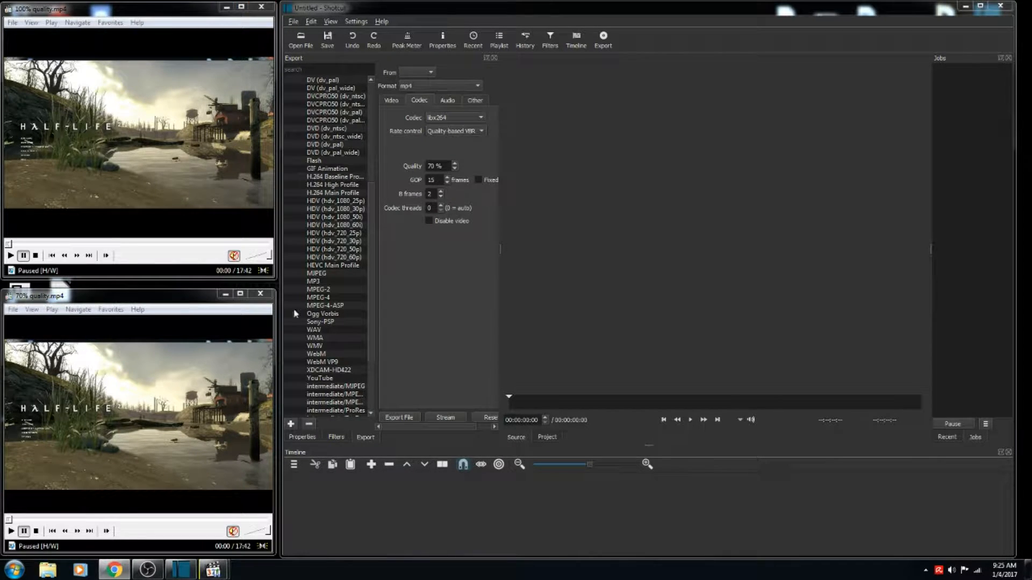
pyautogui.moveTo(152, 205)
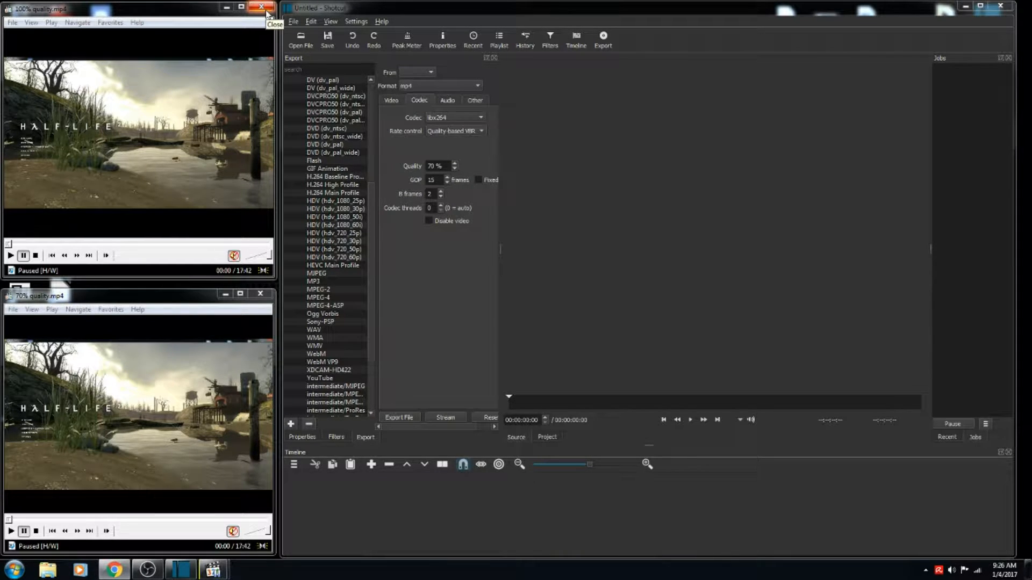
pyautogui.moveTo(223, 97)
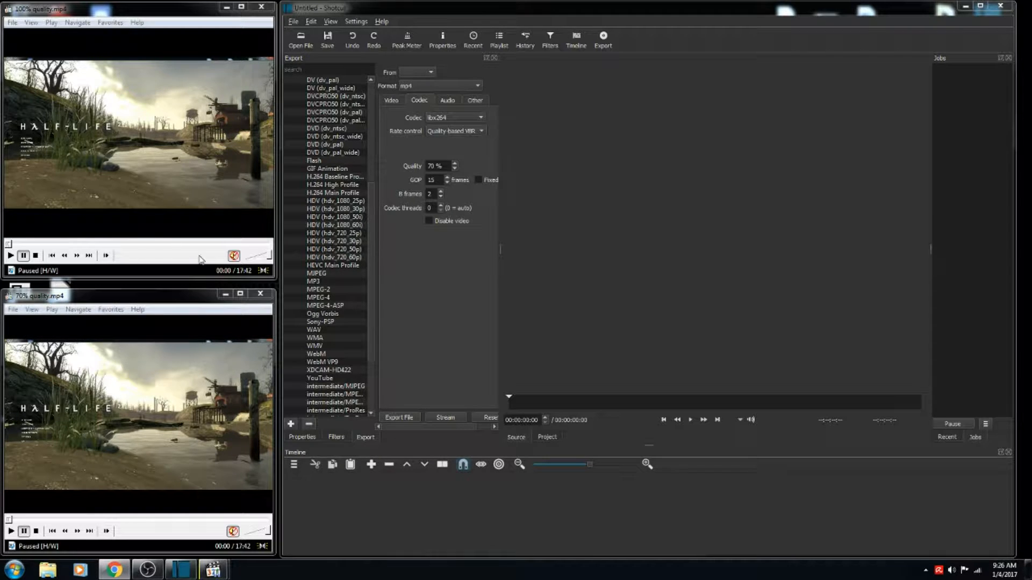
pyautogui.moveTo(183, 297)
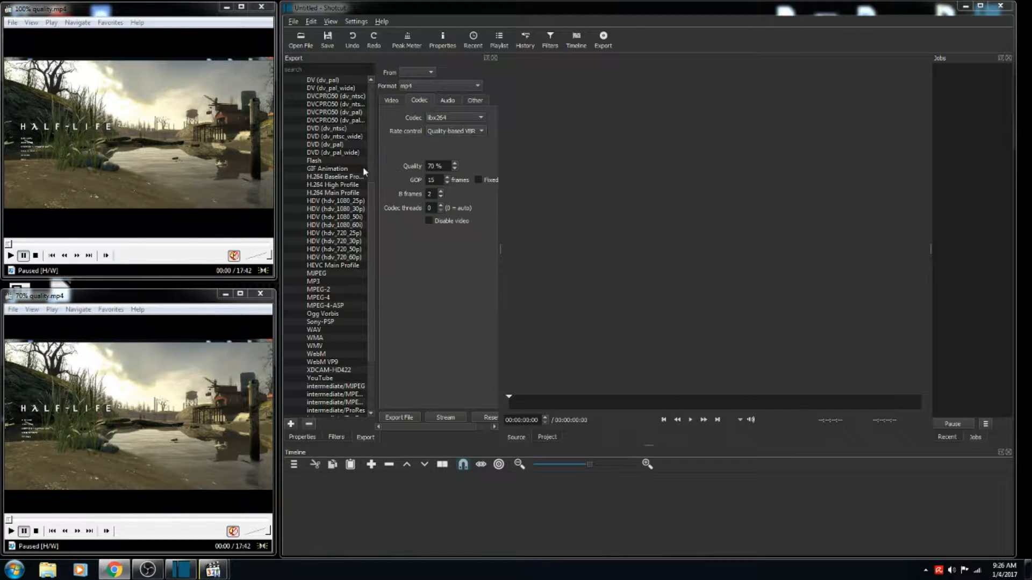
pyautogui.moveTo(237, 273)
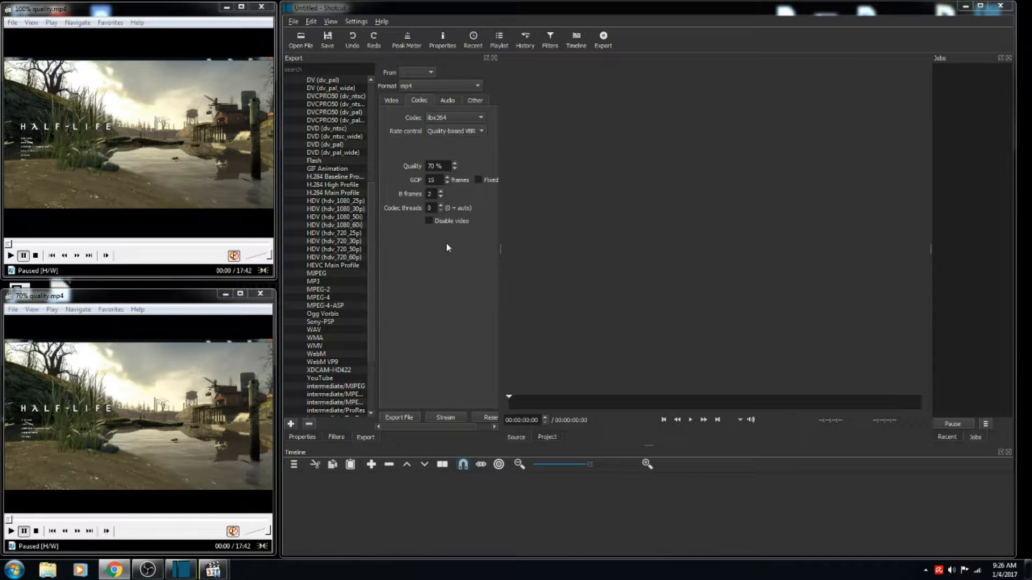
pyautogui.moveTo(147, 302)
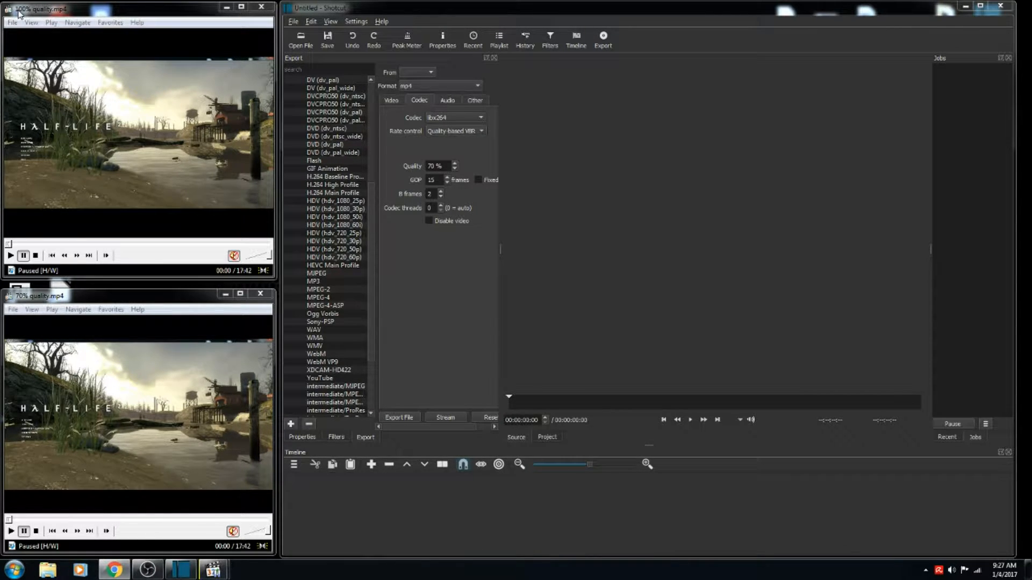
pyautogui.moveTo(203, 105)
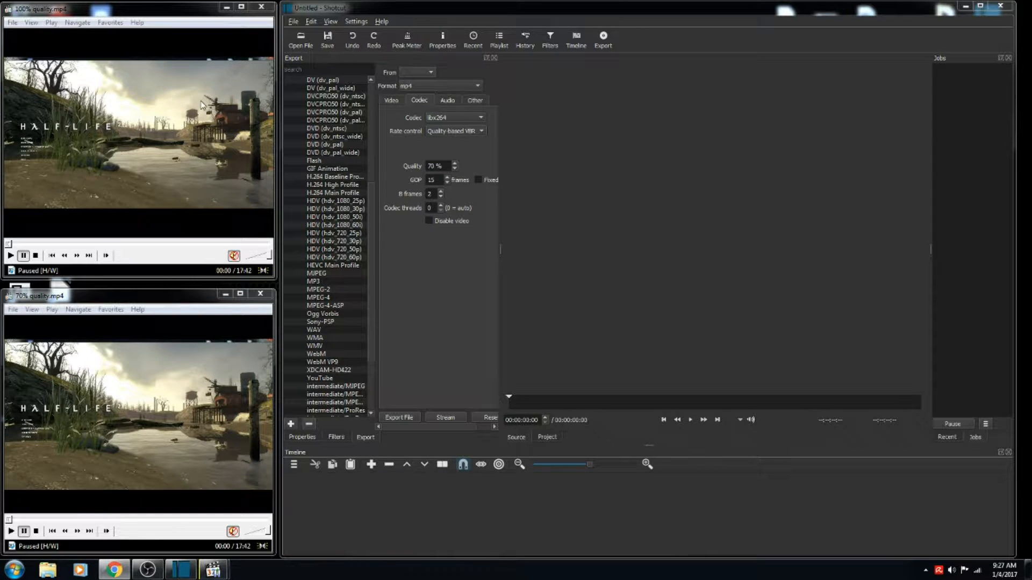
pyautogui.moveTo(262, 290)
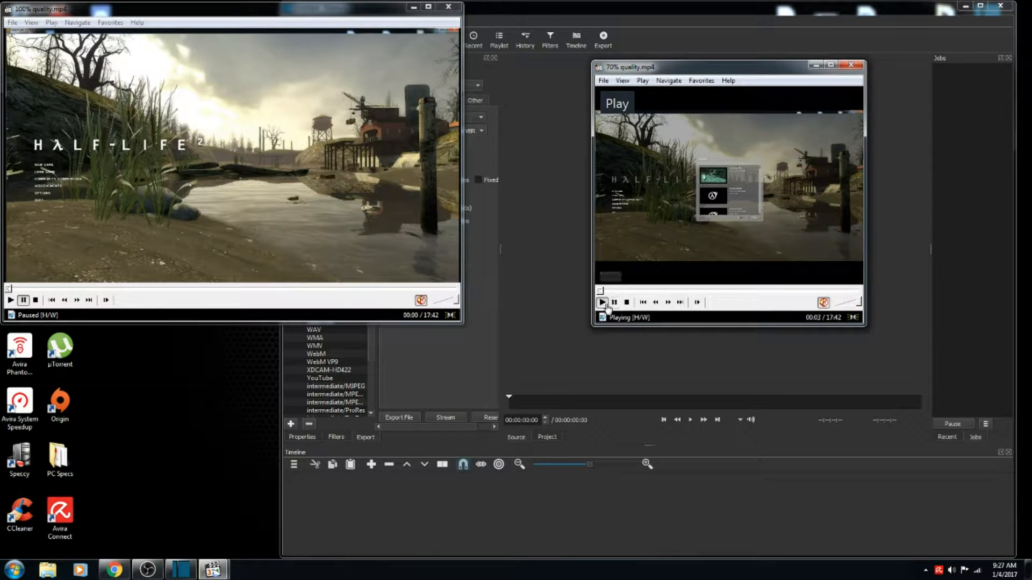
# Pause the 70% quality clip so both MPC-HC windows sit paused on the title screen
pyautogui.click(615, 303)
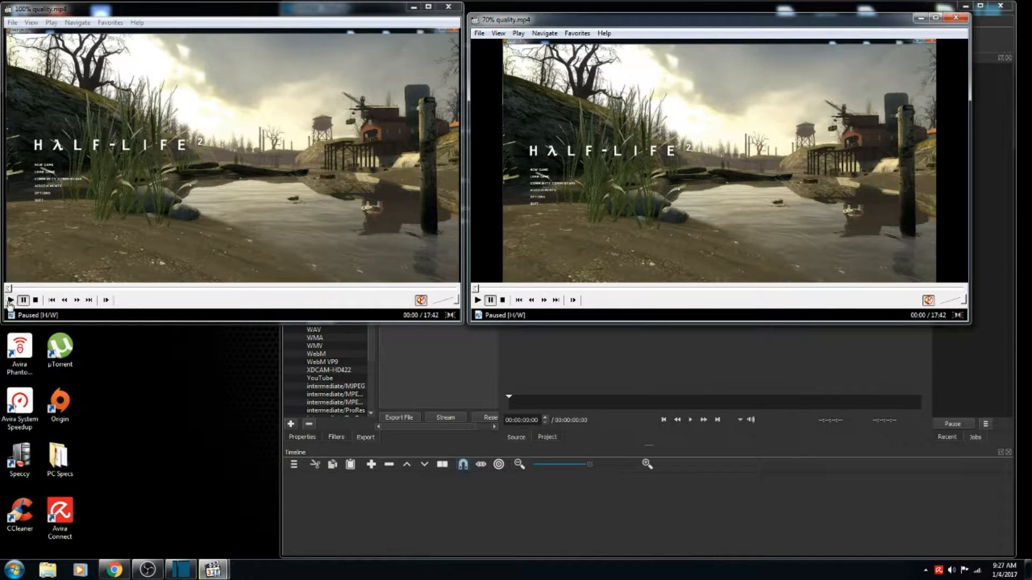
# Start playback of the 100% quality clip to compare it against the 70% one through 02:12
pyautogui.click(478, 299)
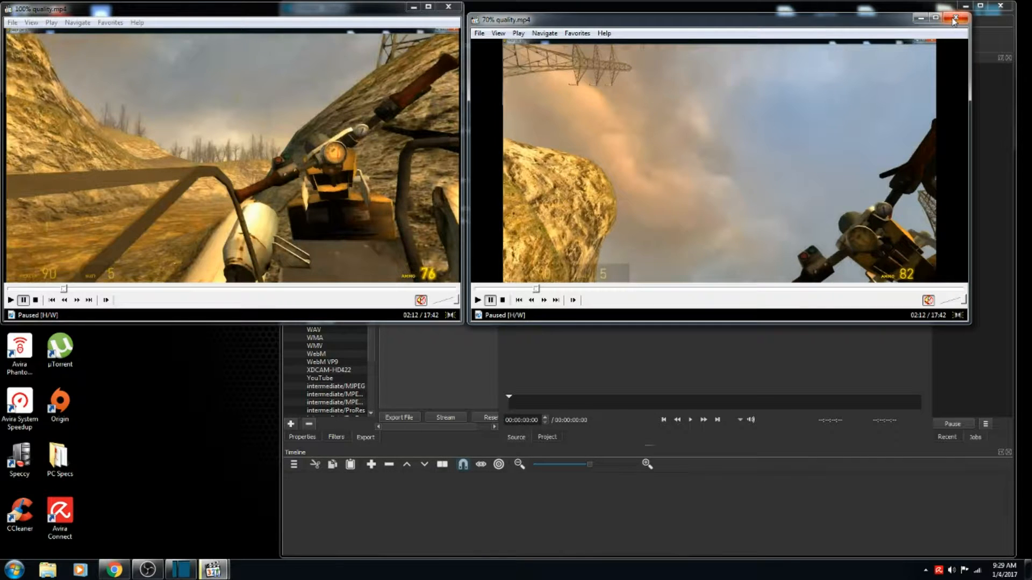
pyautogui.click(956, 19)
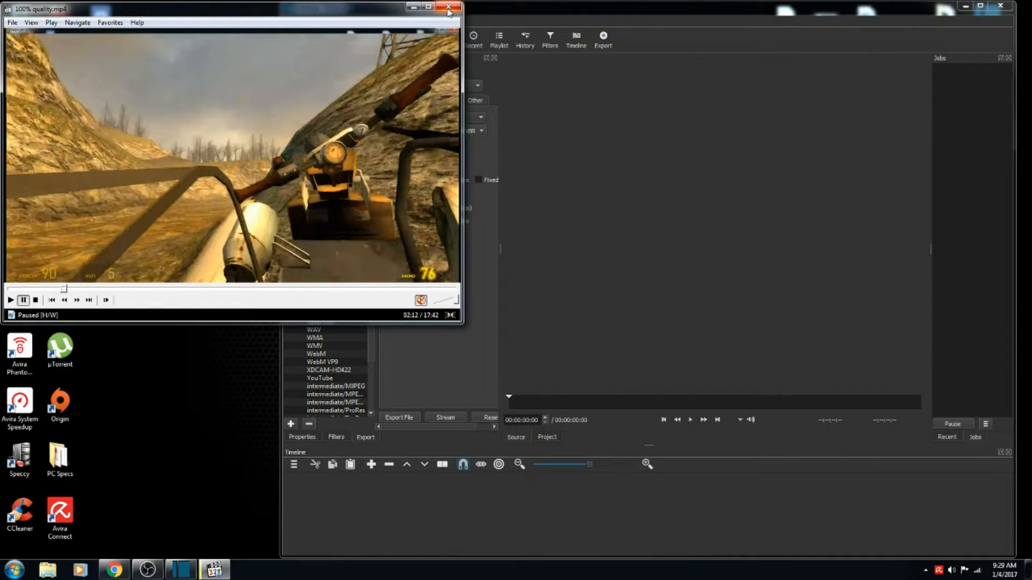
pyautogui.click(449, 7)
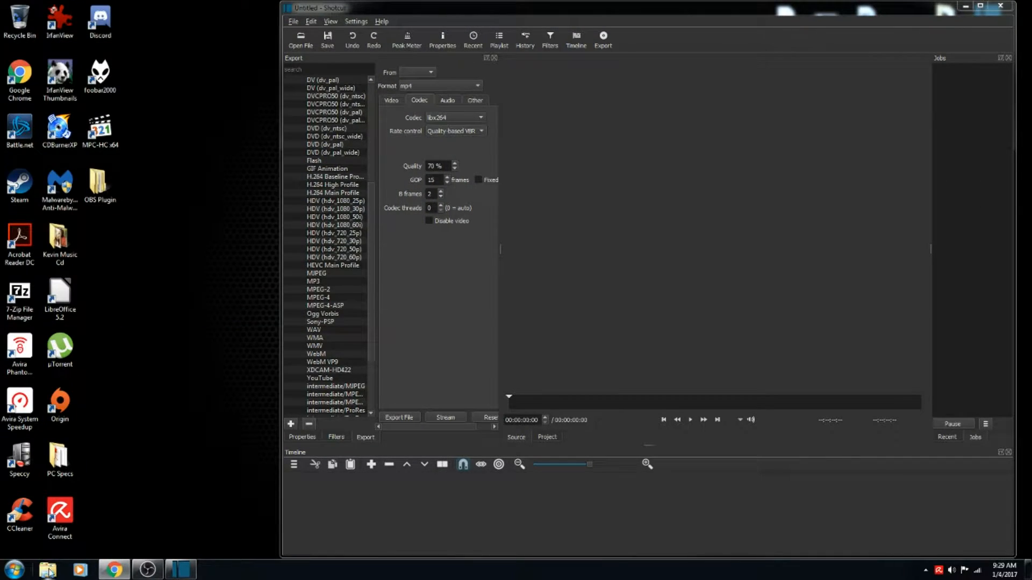
pyautogui.click(47, 570)
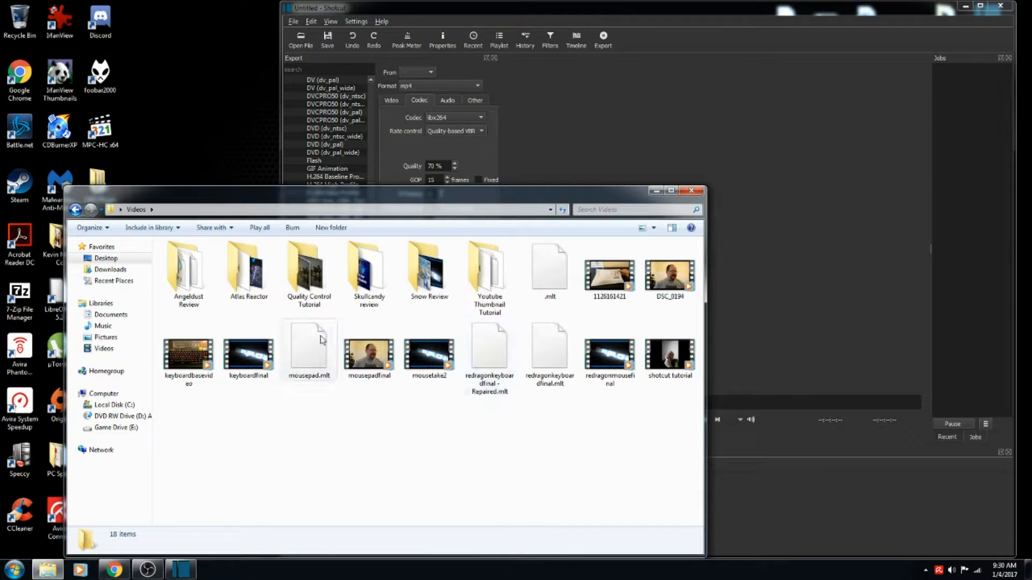
pyautogui.click(249, 269)
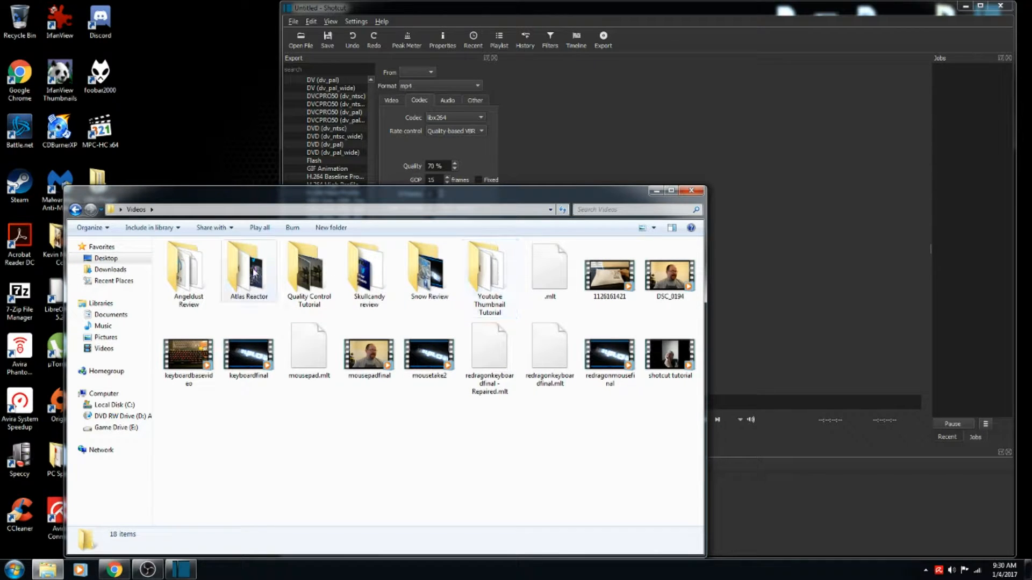
pyautogui.doubleClick(308, 267)
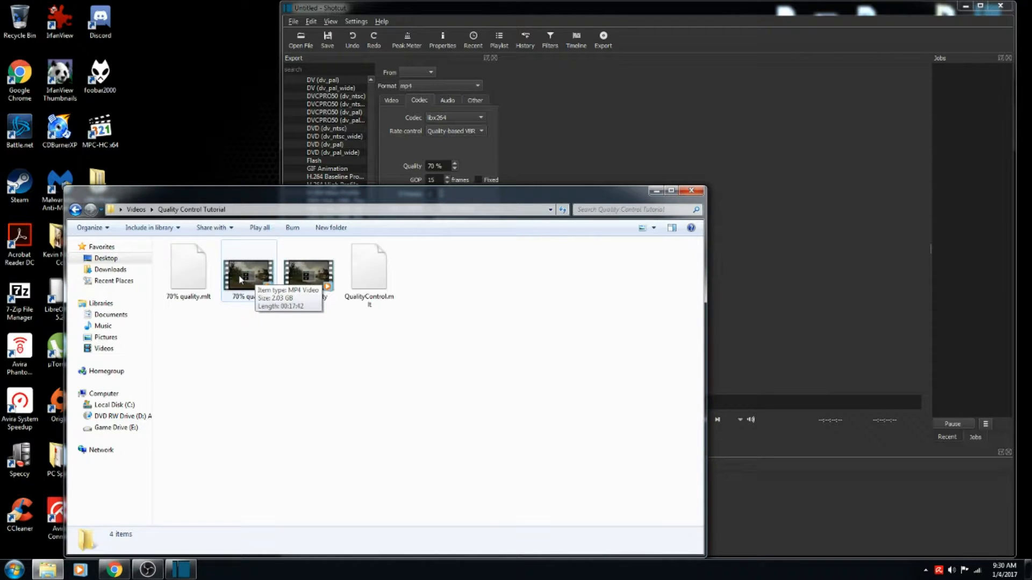
pyautogui.click(308, 272)
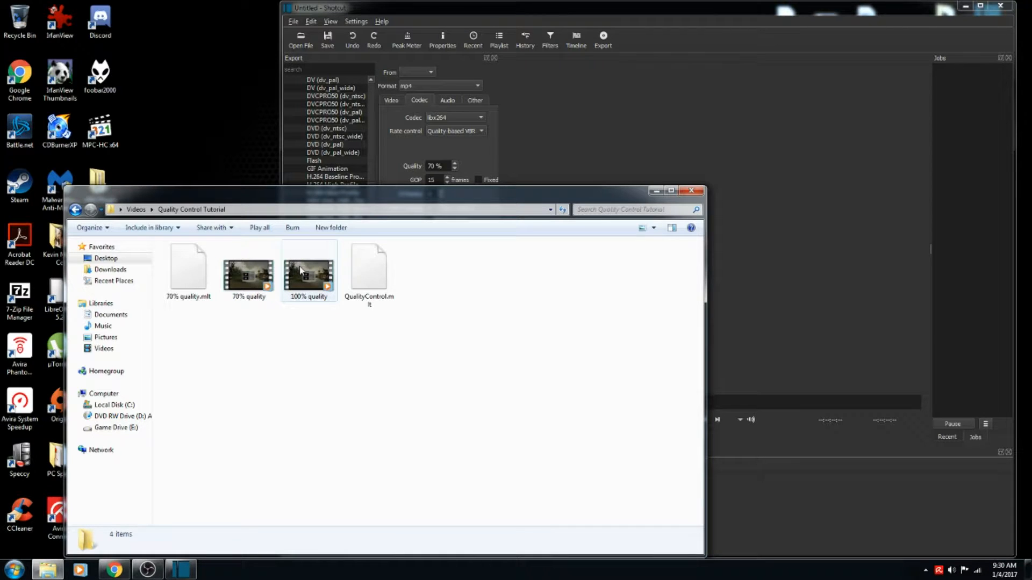
pyautogui.moveTo(308, 270)
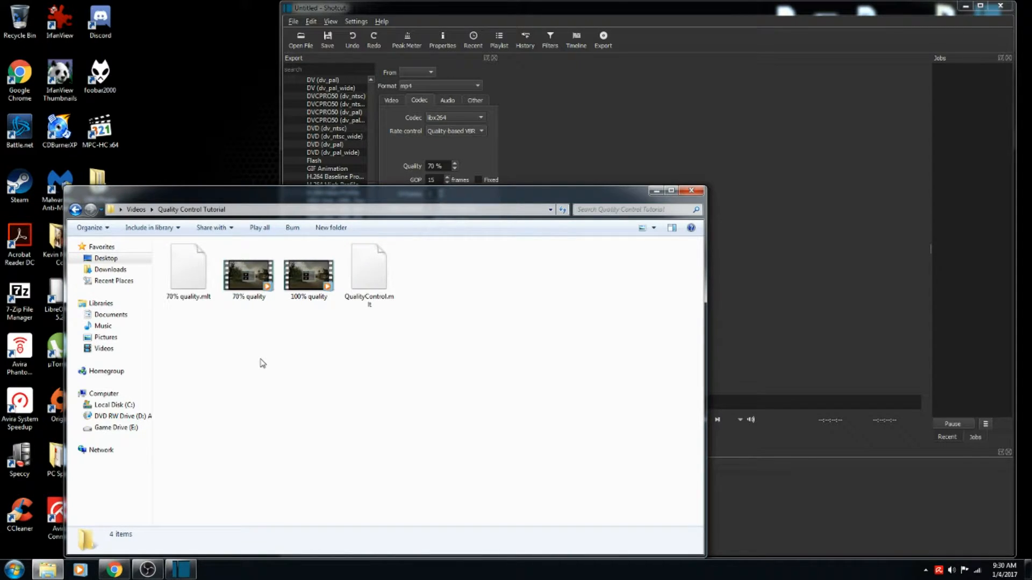
pyautogui.click(369, 273)
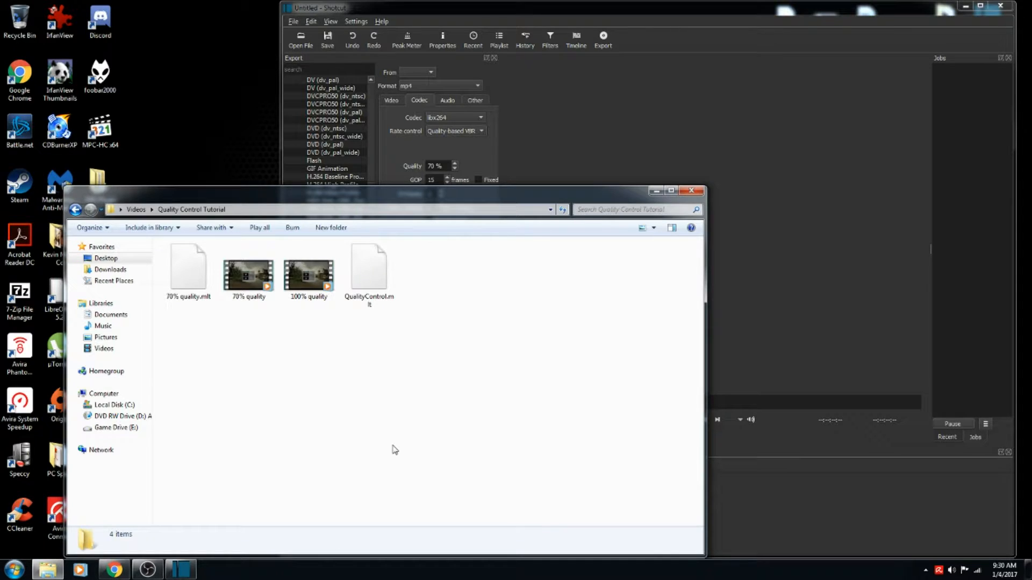
pyautogui.click(308, 270)
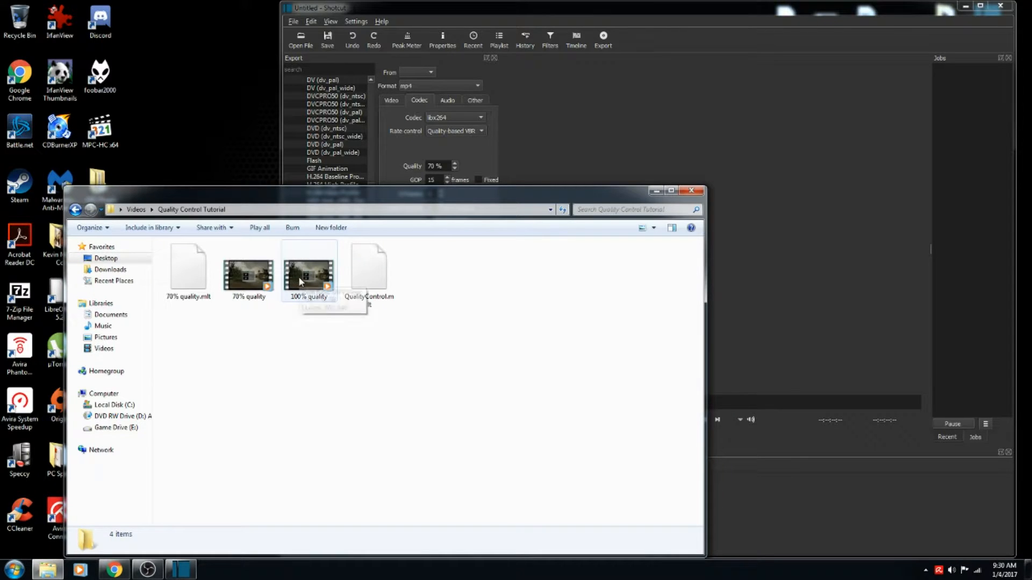
pyautogui.moveTo(308, 273)
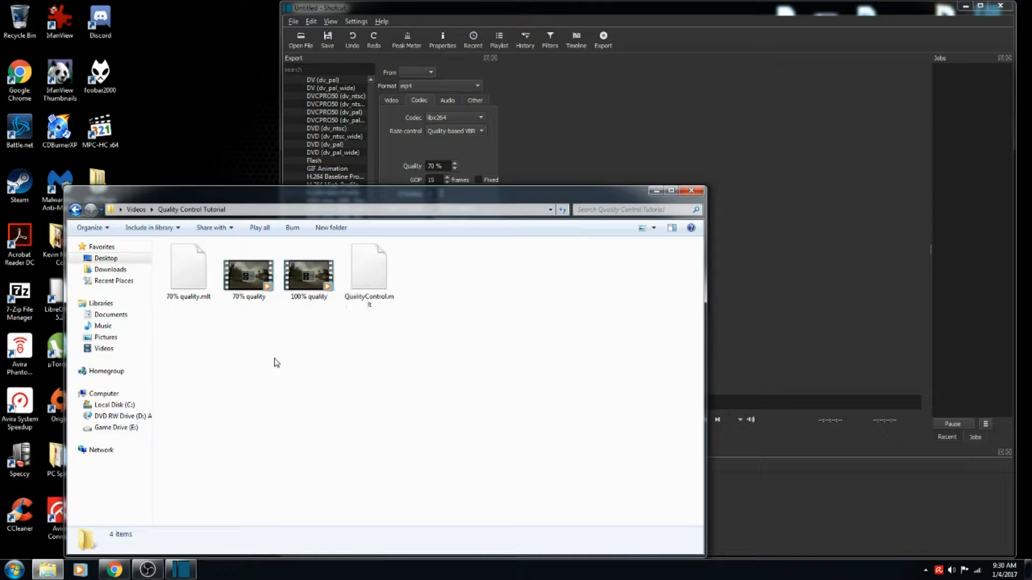
pyautogui.moveTo(284, 386)
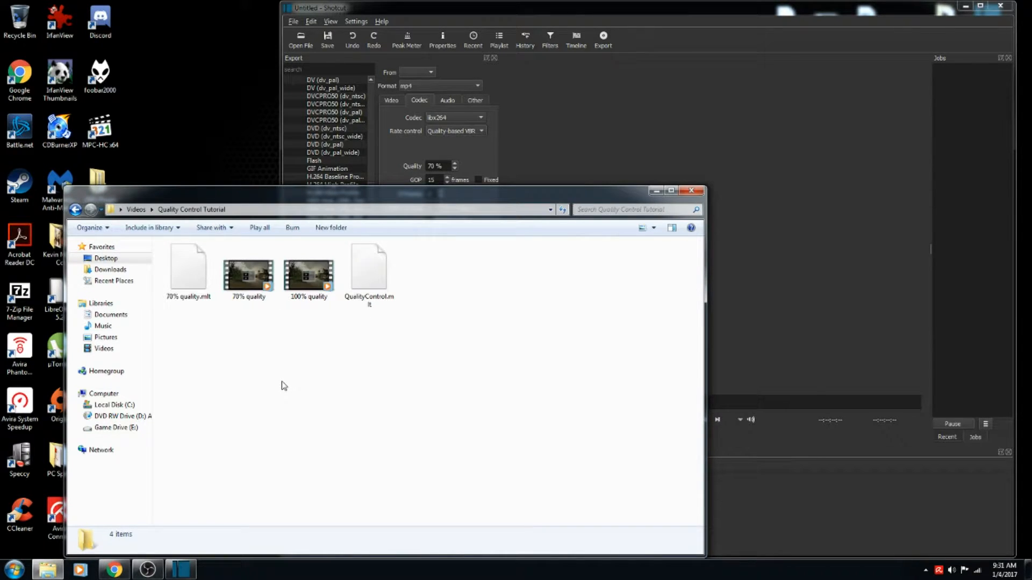
pyautogui.moveTo(276, 384)
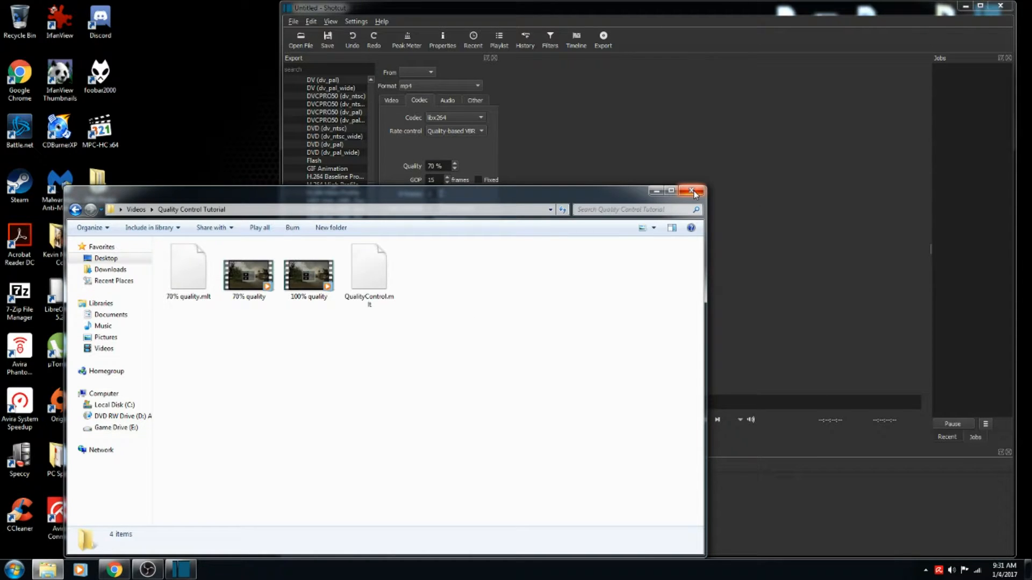
pyautogui.moveTo(693, 194)
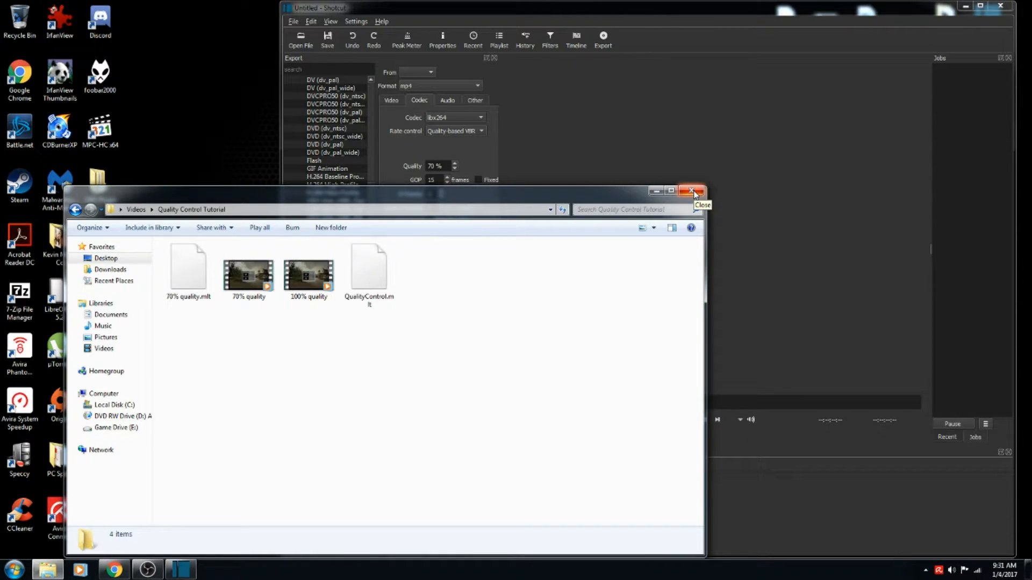
pyautogui.moveTo(378, 203)
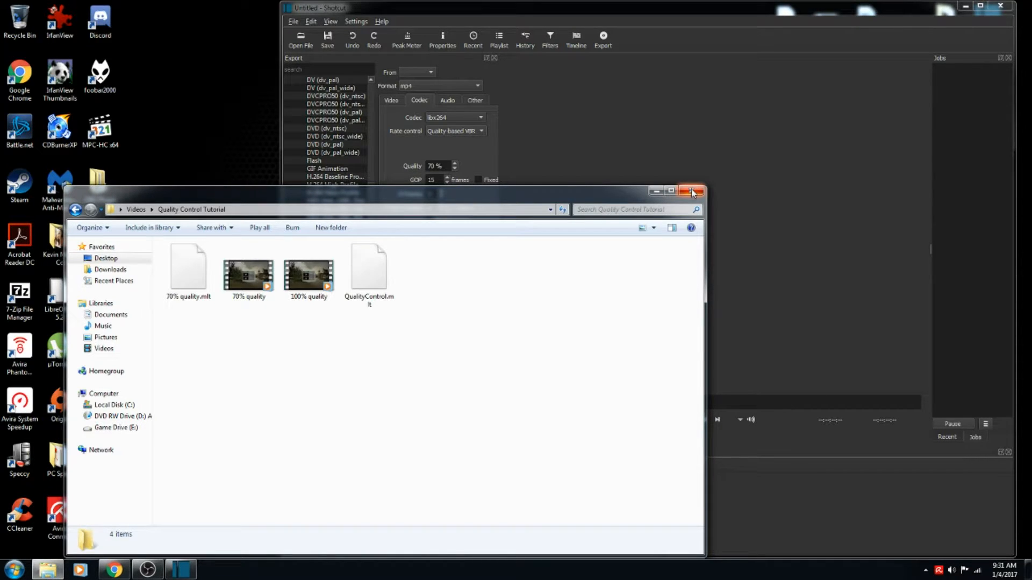
pyautogui.moveTo(692, 191)
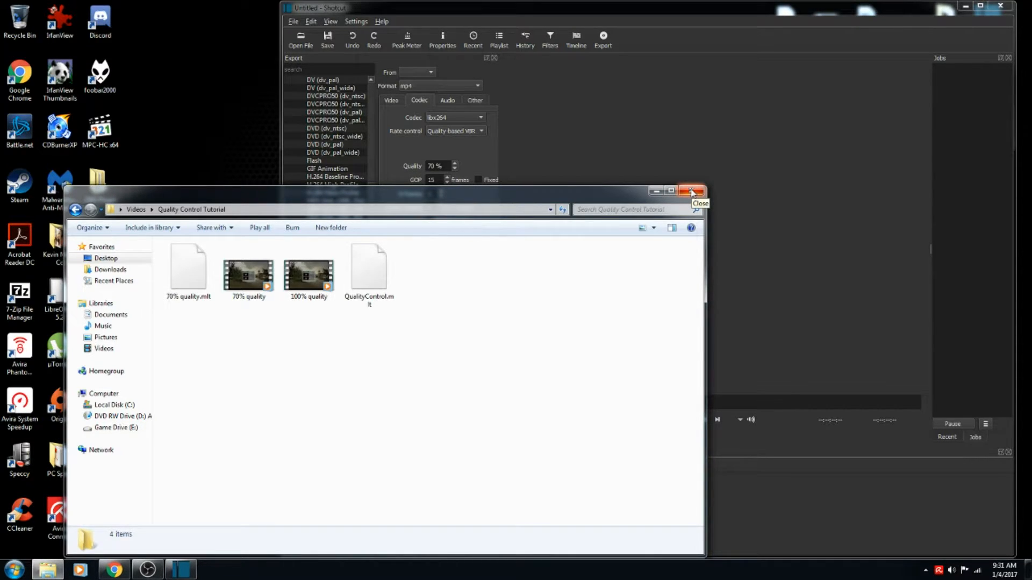
pyautogui.click(249, 270)
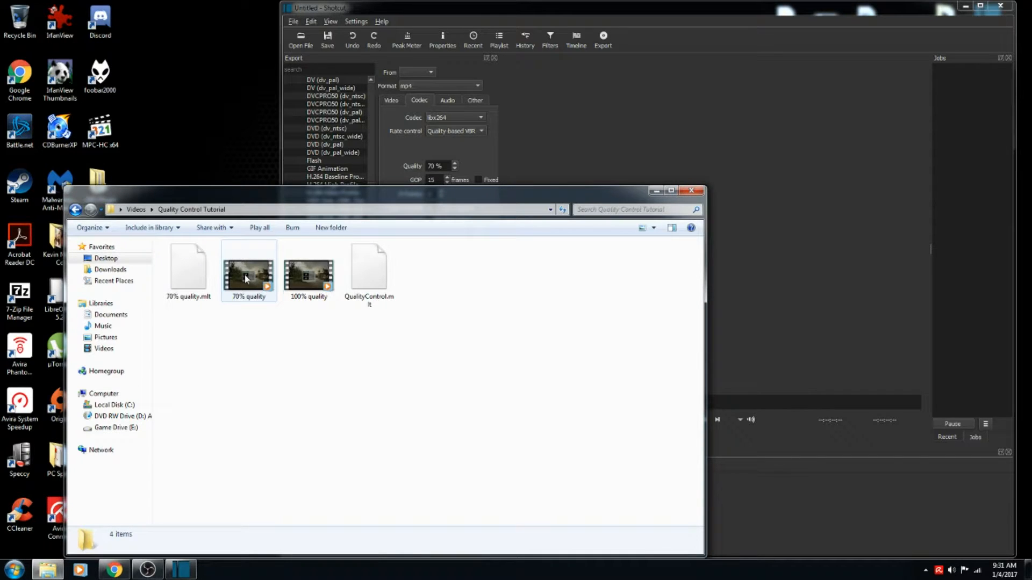
pyautogui.moveTo(248, 276)
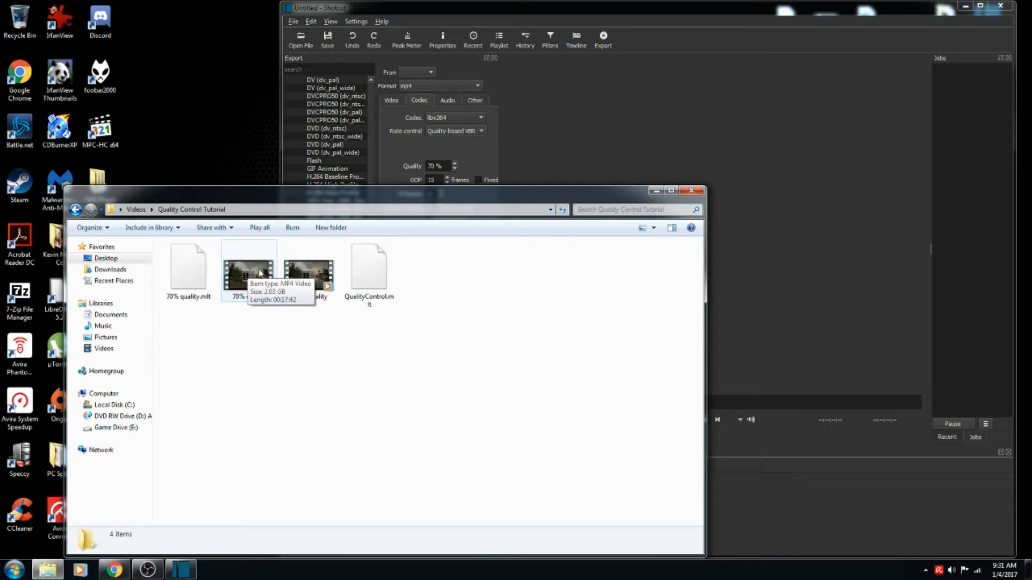
pyautogui.click(308, 273)
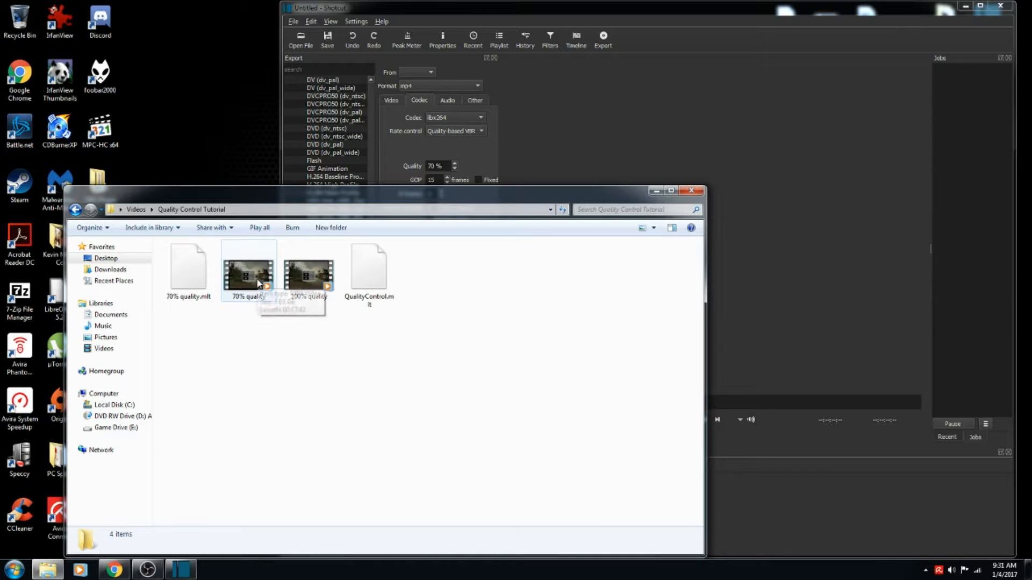
pyautogui.moveTo(257, 283)
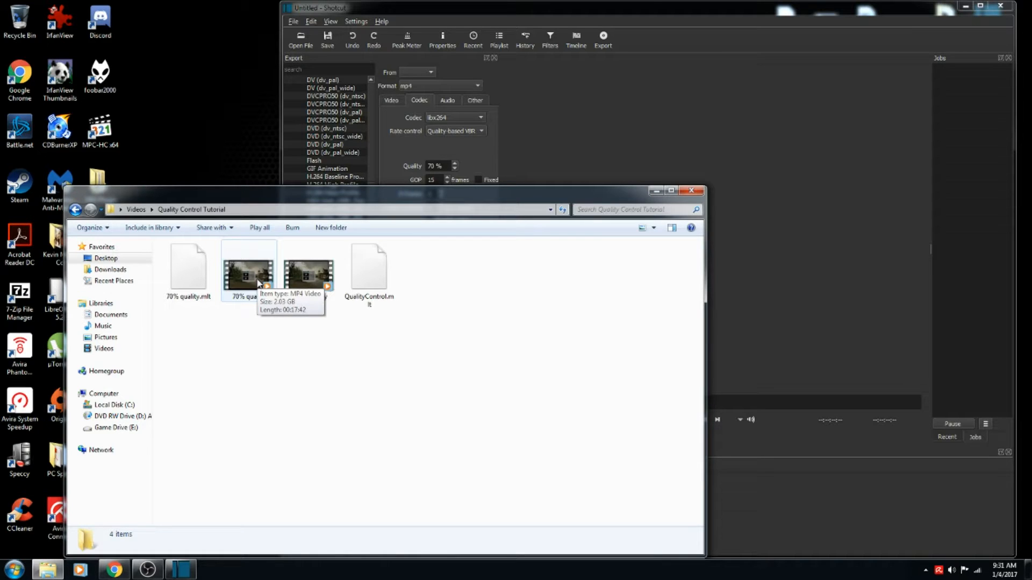
pyautogui.click(308, 269)
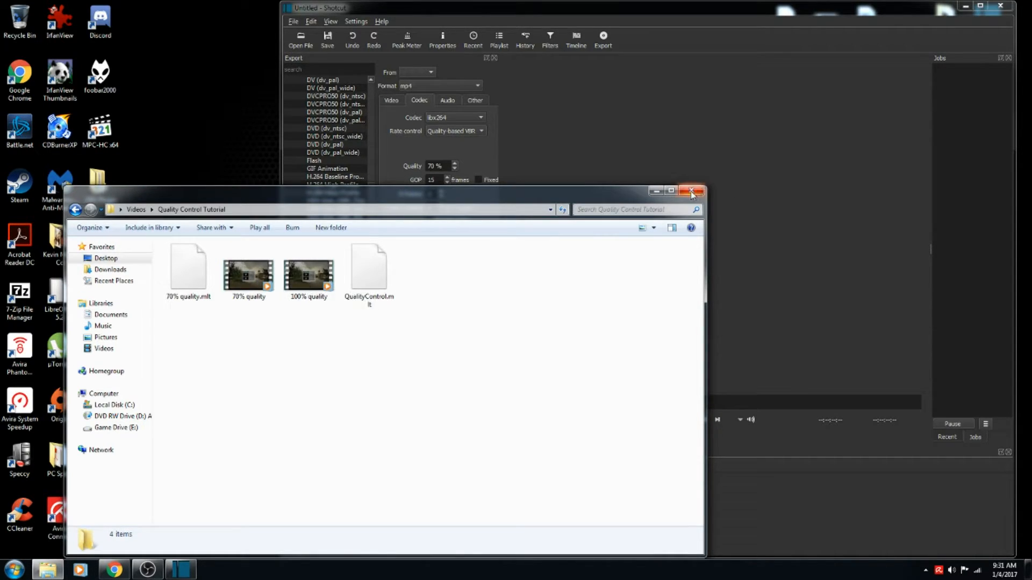
# Close the Quality Control Tutorial folder, leaving Shotcut's mp4 libx264 70% export settings in view
pyautogui.click(692, 190)
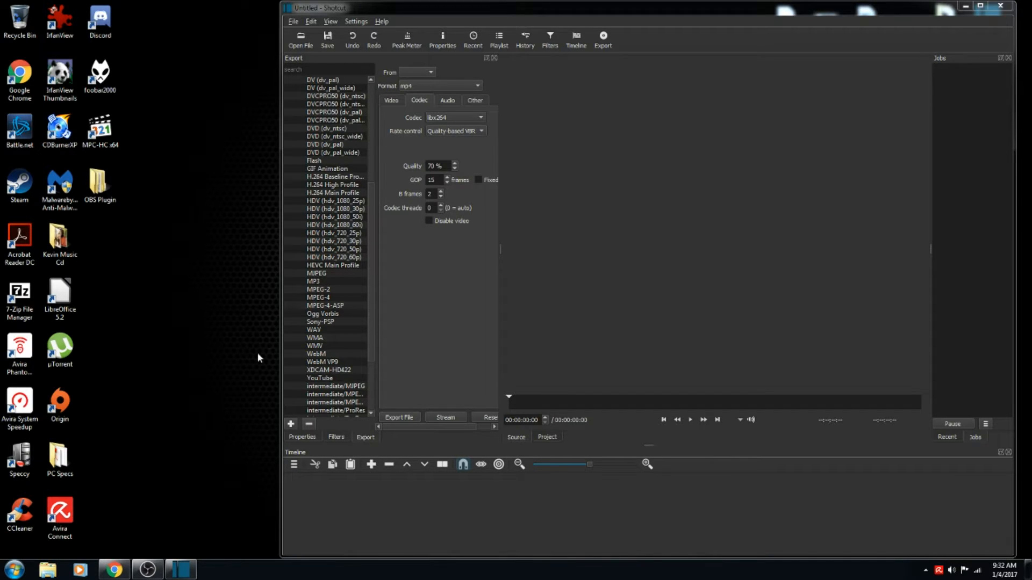
pyautogui.moveTo(270, 402)
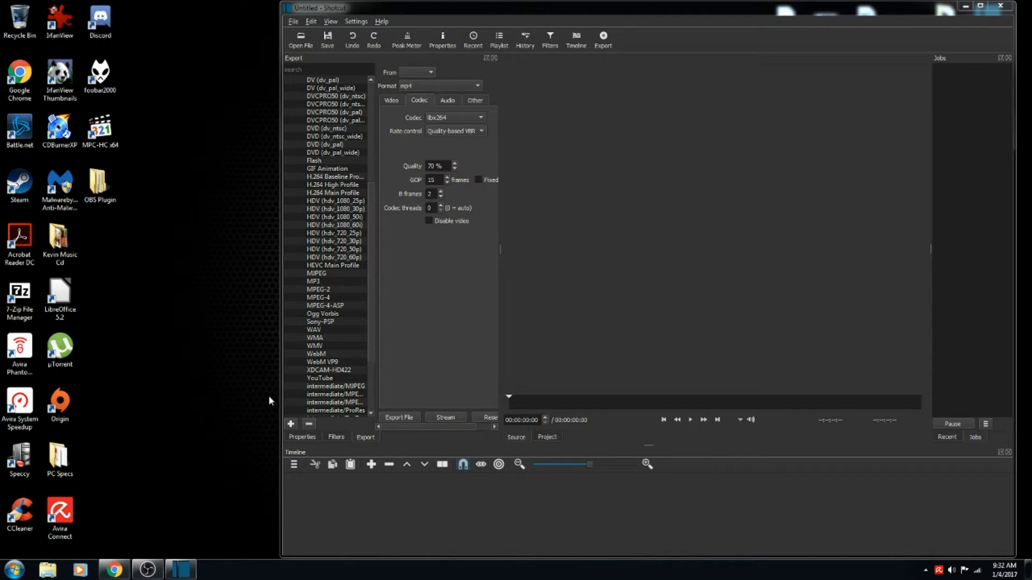
pyautogui.moveTo(237, 428)
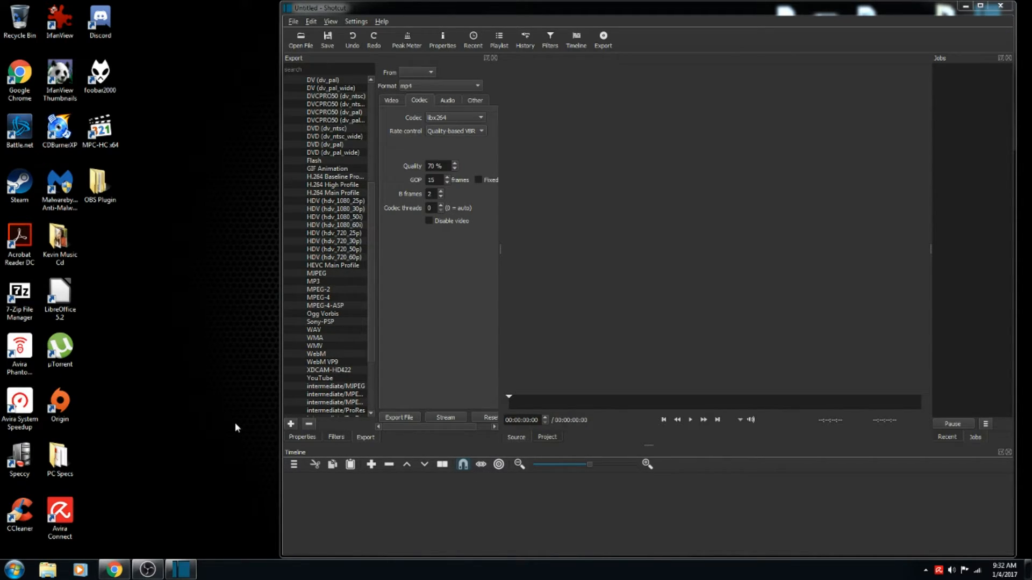
pyautogui.moveTo(129, 449)
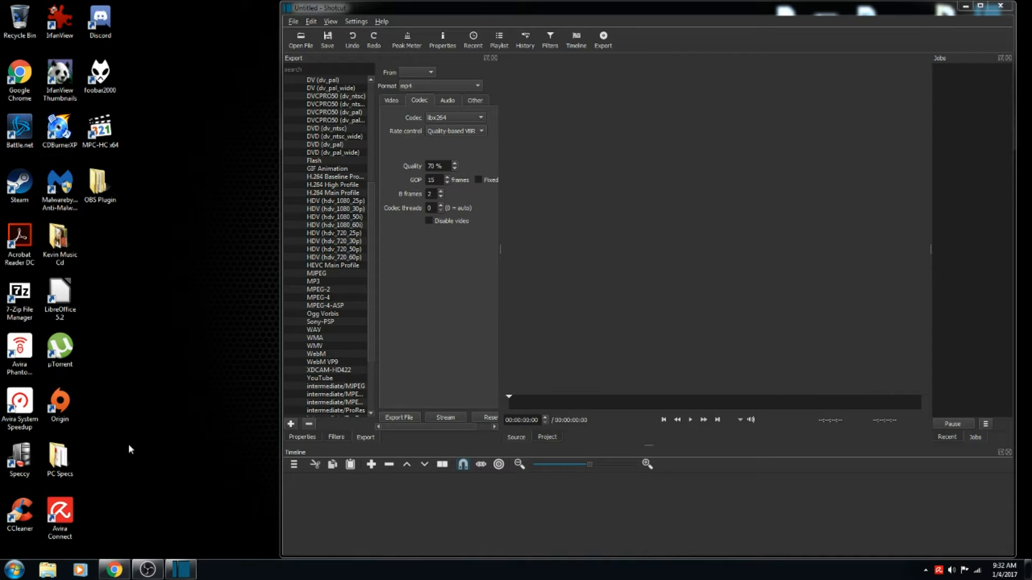
pyautogui.moveTo(226, 194)
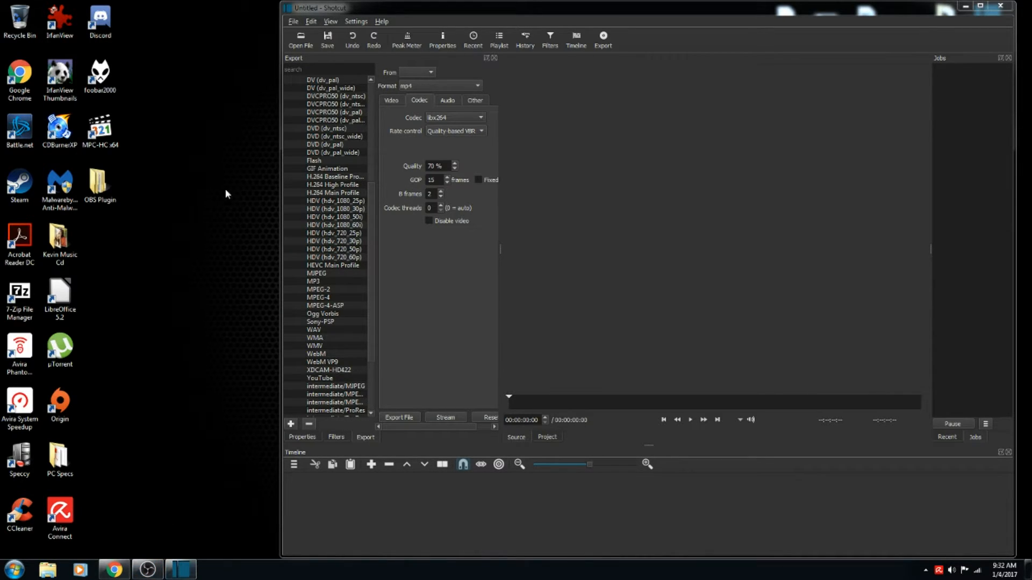
pyautogui.moveTo(141, 458)
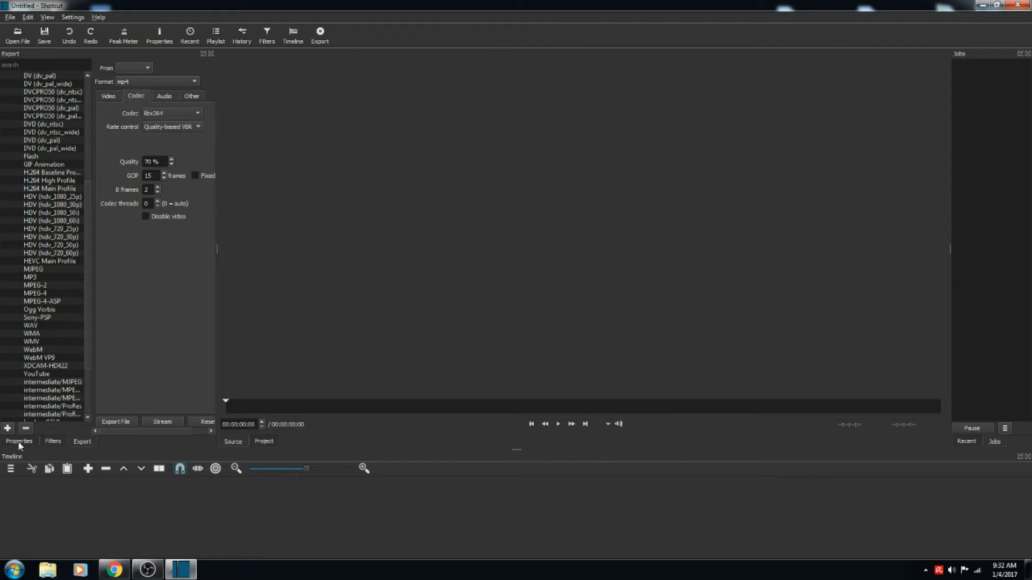
# Show the clip's Properties panel in place of the export settings
pyautogui.click(19, 440)
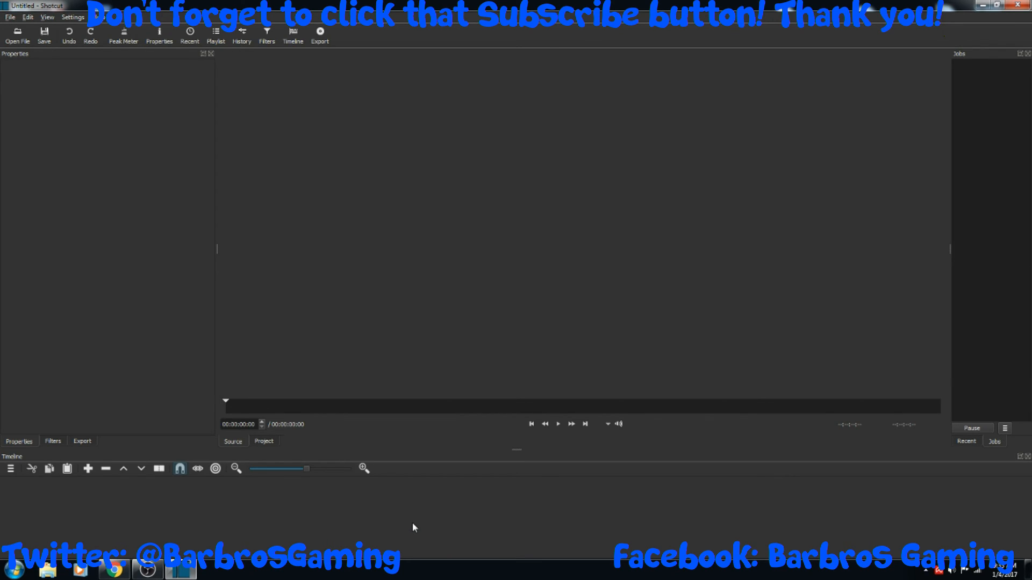
pyautogui.moveTo(507, 303)
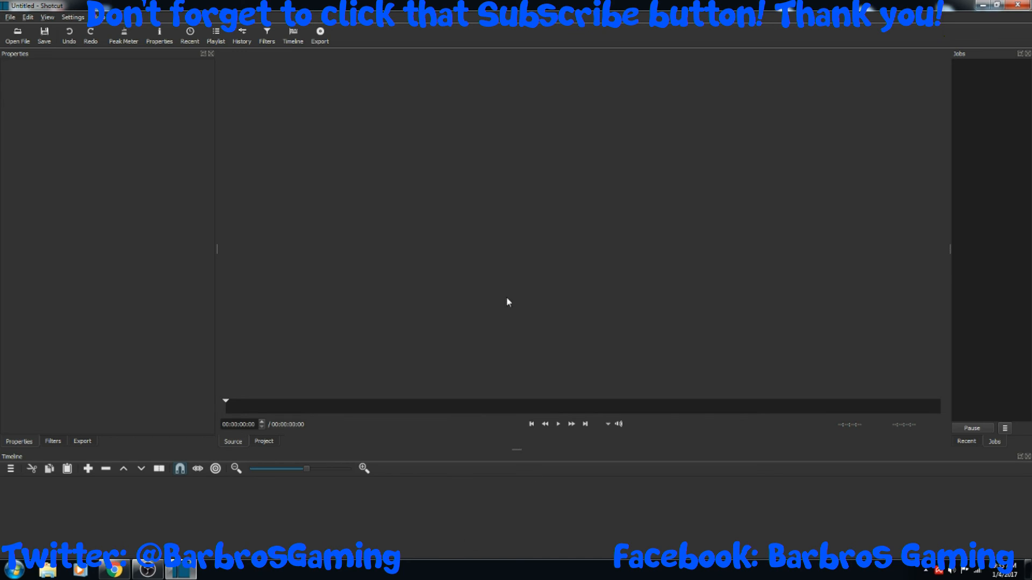